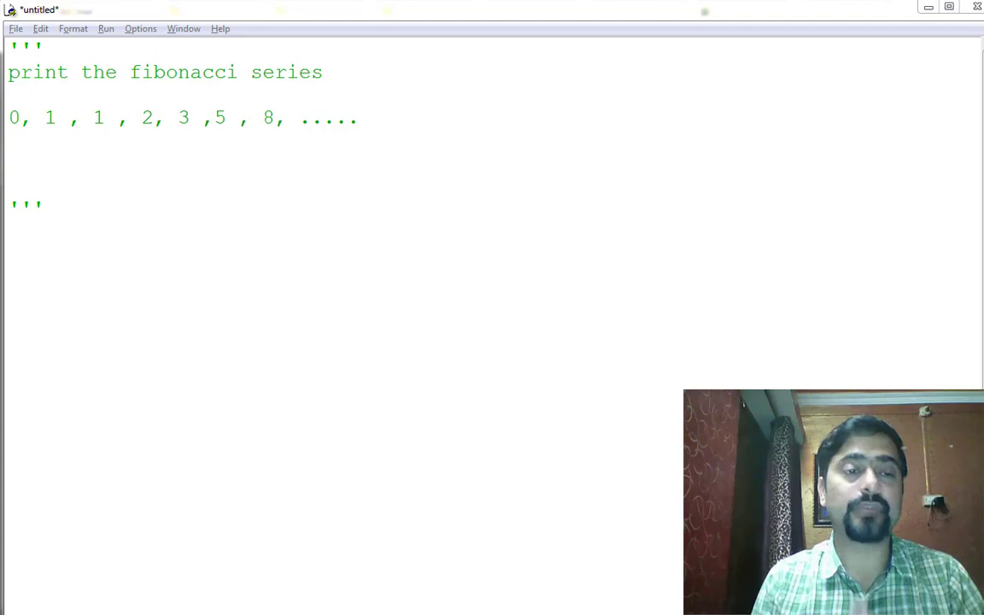
Highlight the series numbers 0, 1, 2, 3 and 8 to explain the pattern
{"action": "left_click", "coordinate": [10, 117]}
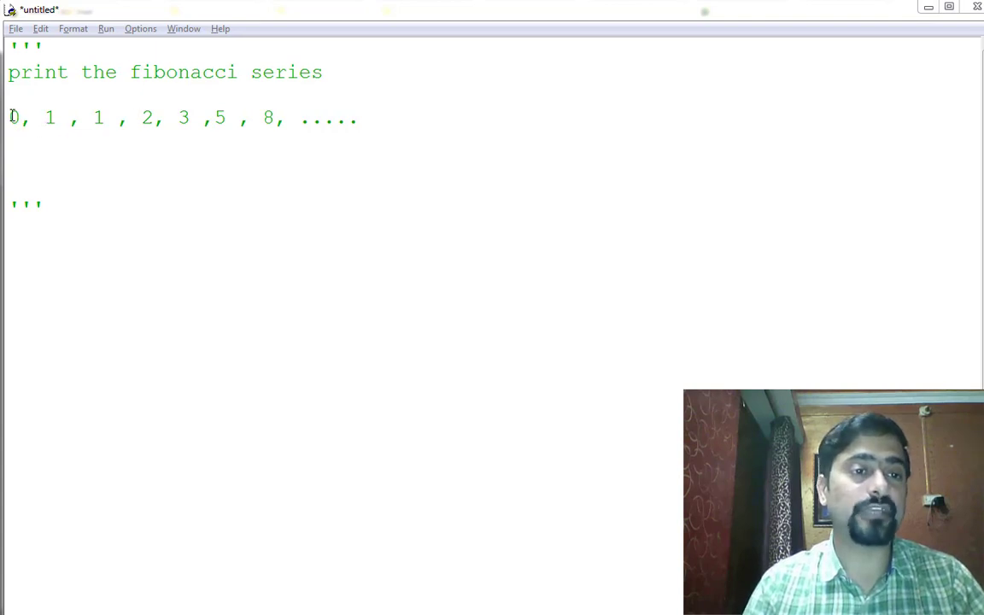
{"action": "left_click_drag", "start_coordinate": [8, 118], "coordinate": [58, 117]}
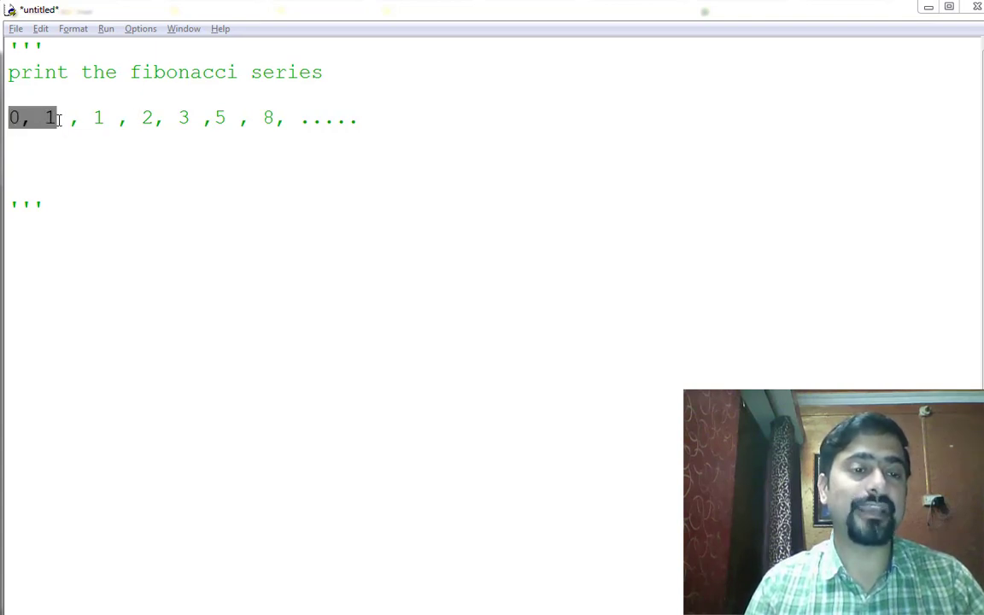
{"action": "left_click", "coordinate": [99, 117]}
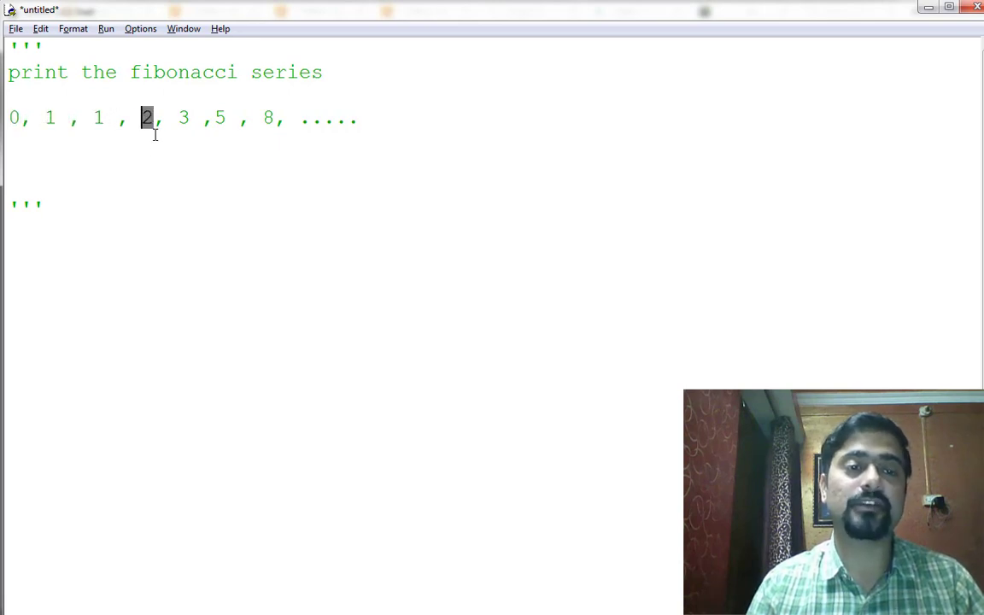
{"action": "left_click_drag", "start_coordinate": [146, 117], "coordinate": [94, 117]}
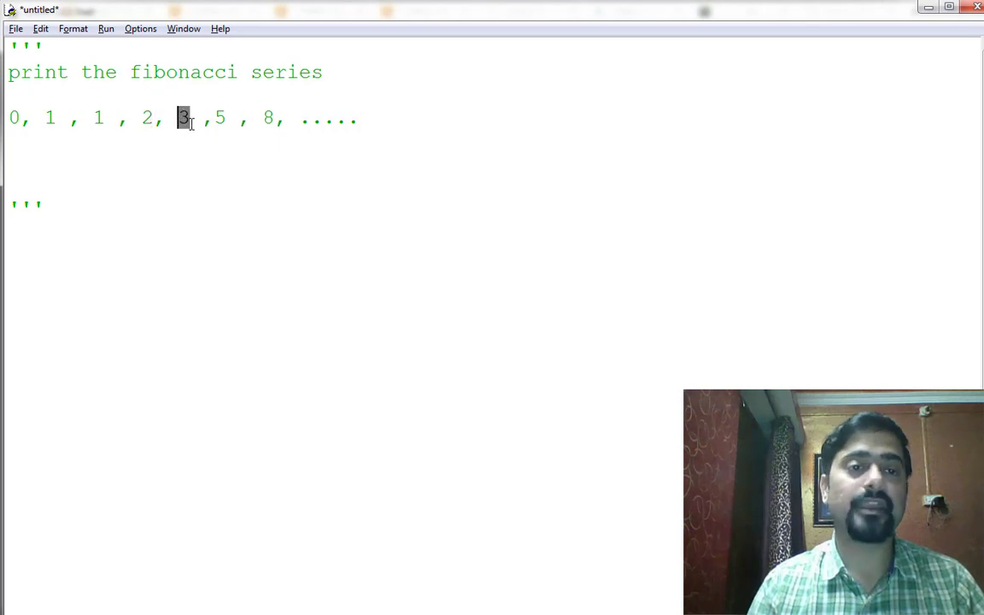
{"action": "left_click_drag", "start_coordinate": [188, 117], "coordinate": [141, 117]}
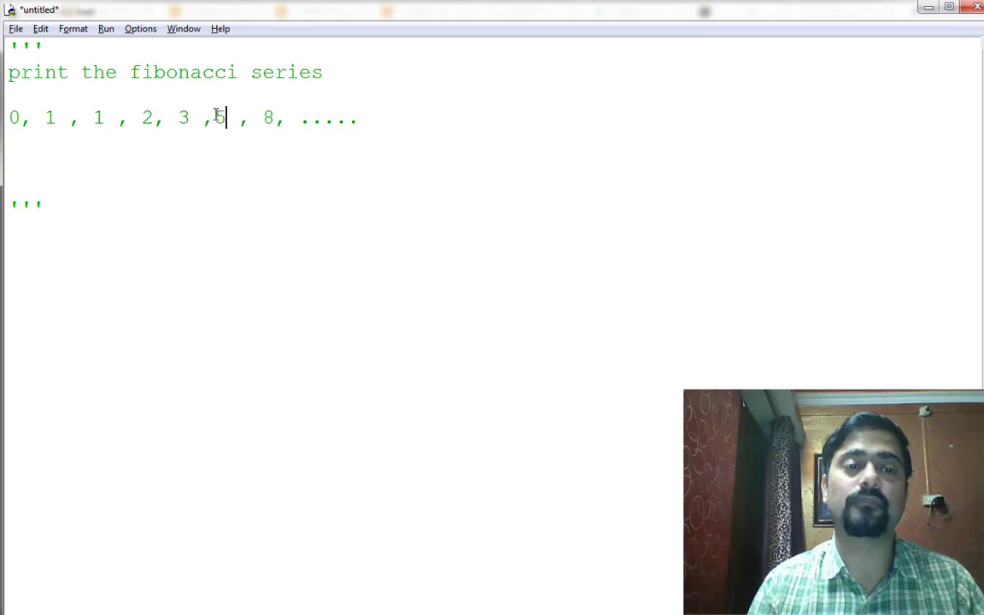
{"action": "double_click", "coordinate": [269, 117]}
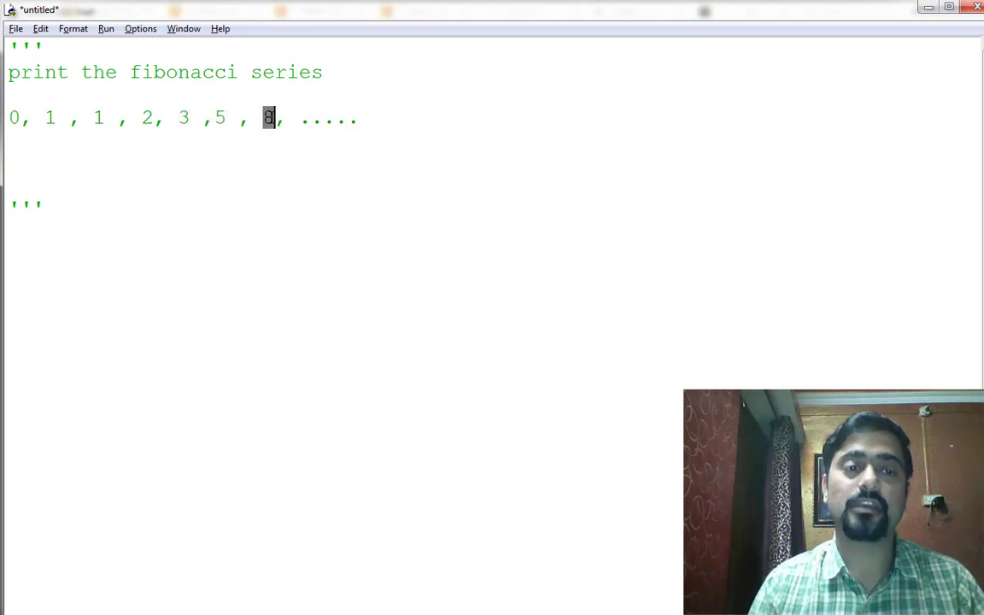
{"action": "left_click", "coordinate": [45, 206]}
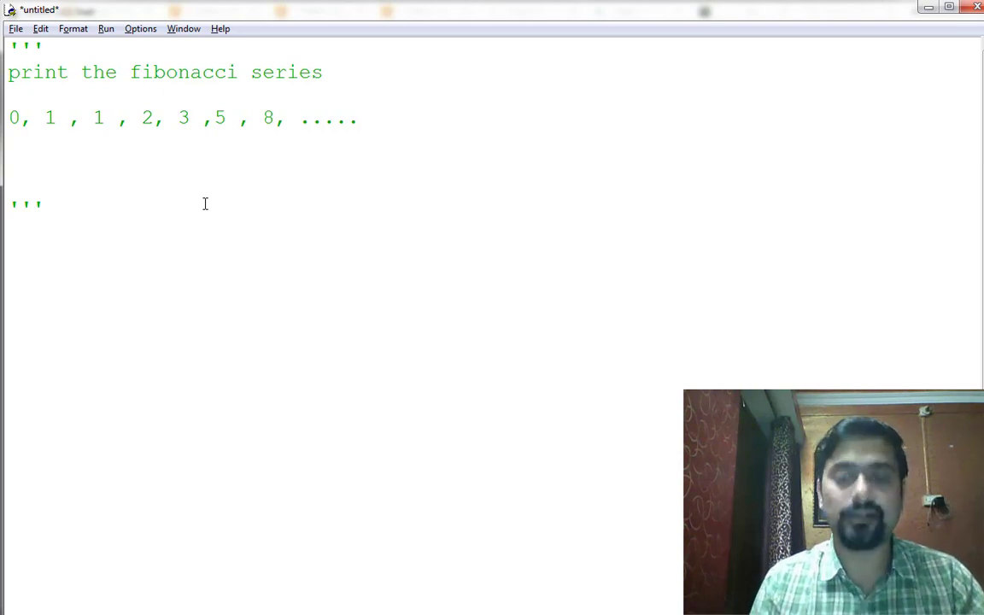
Define fibonacci_series() with a and b set to 0 and a loop over range(20)
{"action": "type", "text": "def"}
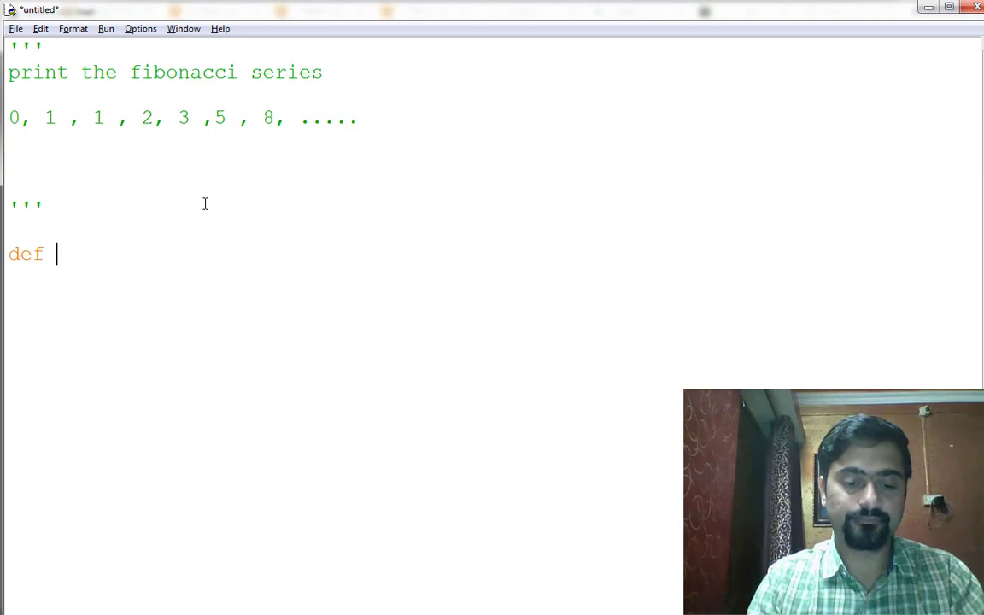
{"action": "type", "text": "fibonac"}
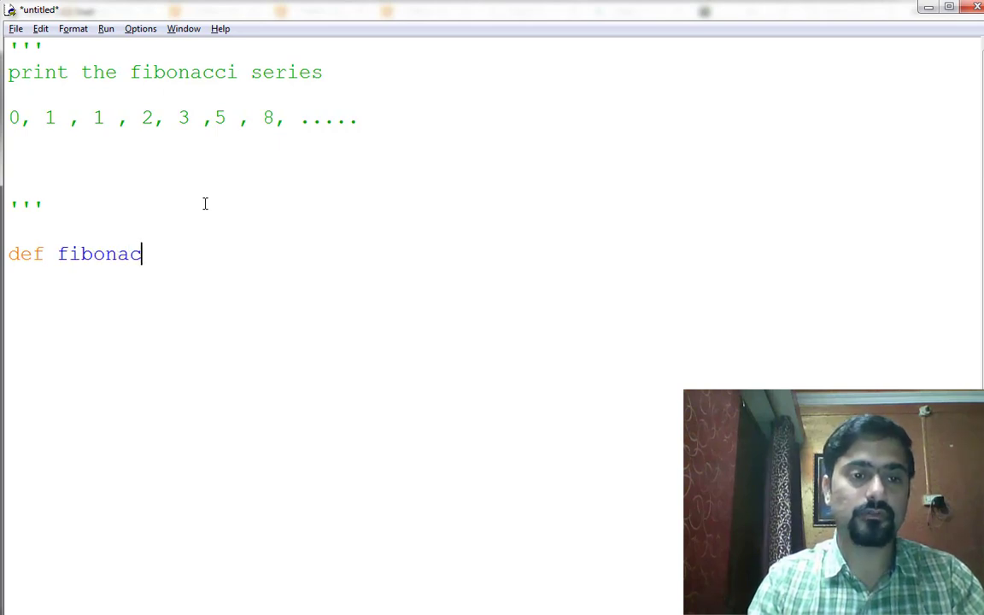
{"action": "type", "text": "ci_se"}
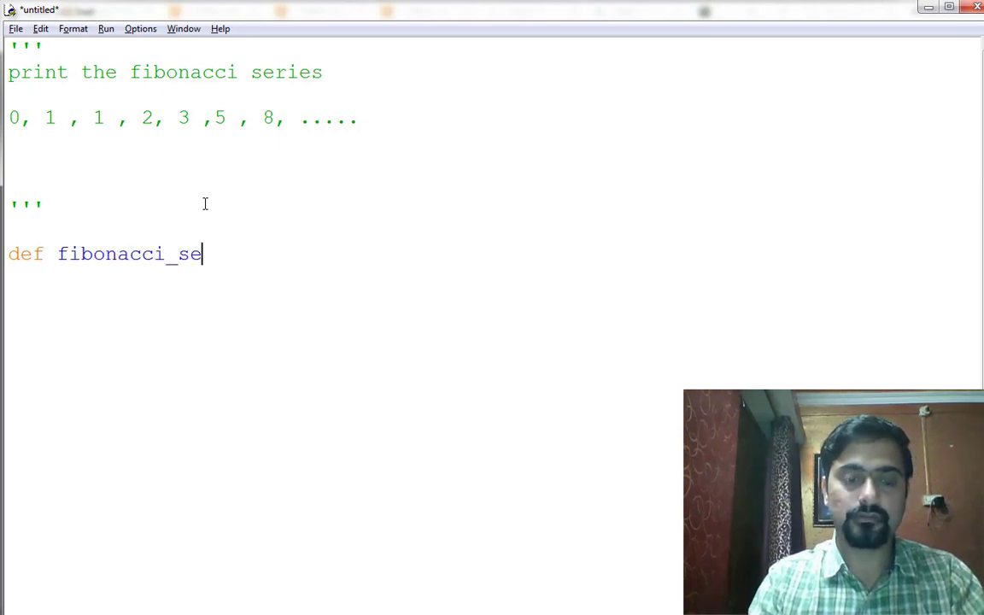
{"action": "type", "text": "ries():"}
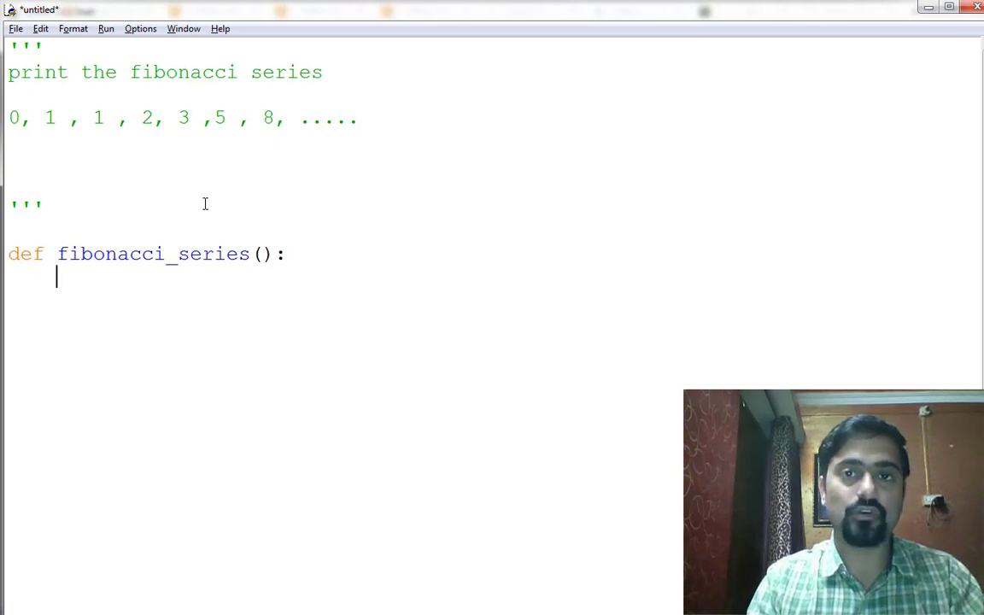
{"action": "type", "text": "a =0"}
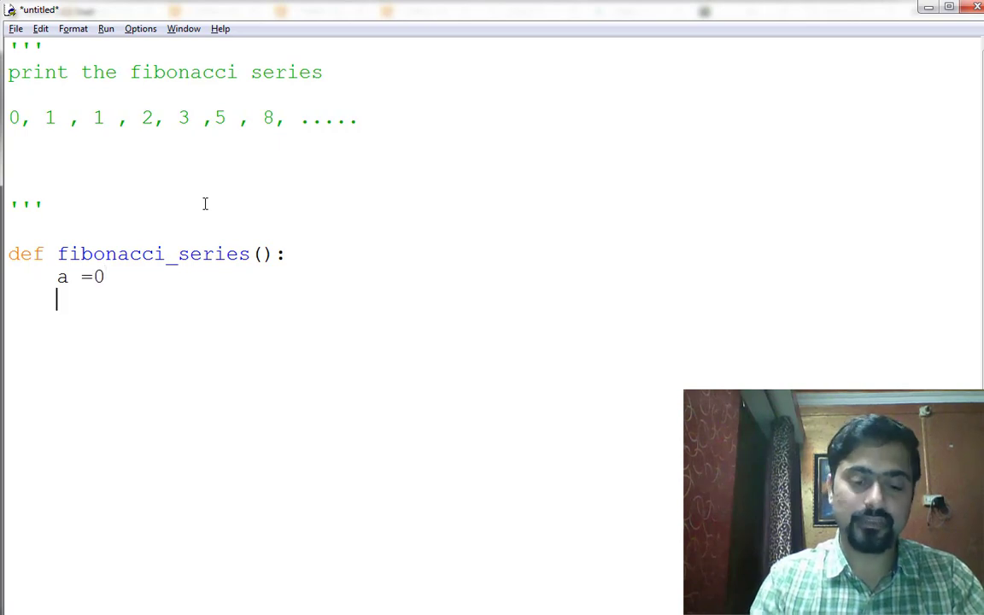
{"action": "type", "text": "b = 0"}
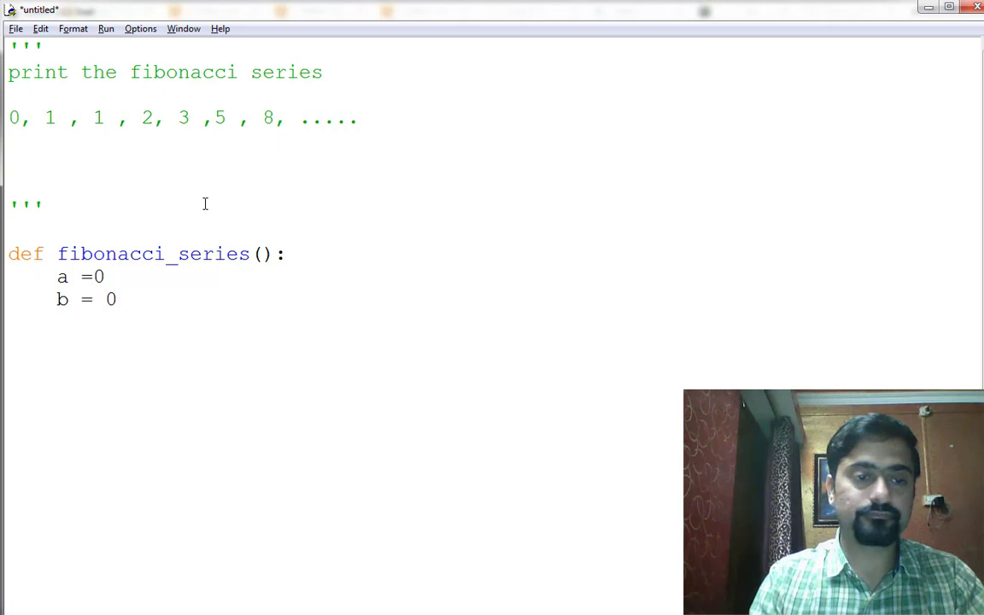
{"action": "type", "text": "for i in r"}
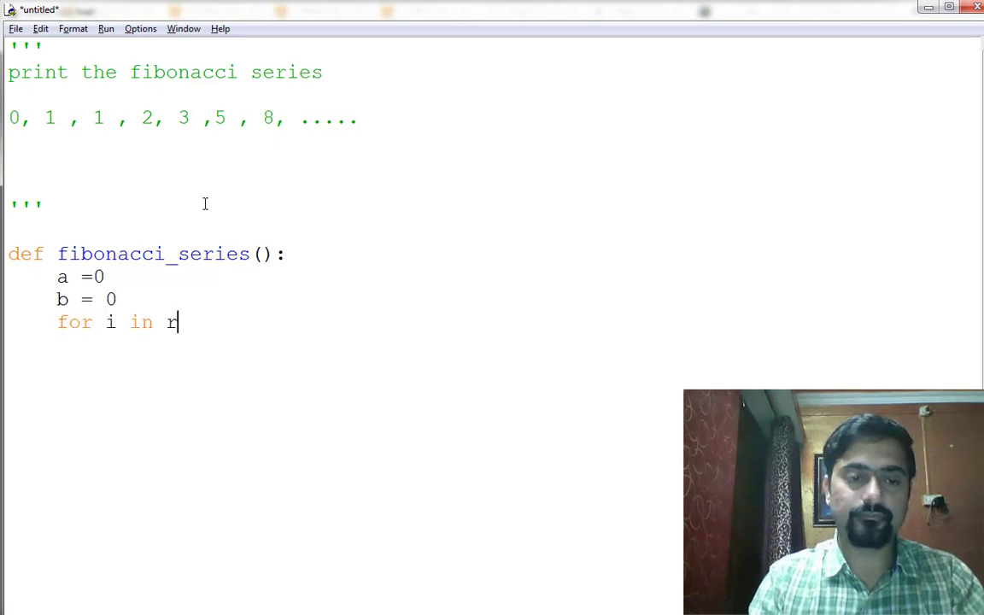
{"action": "type", "text": "ange(20)"}
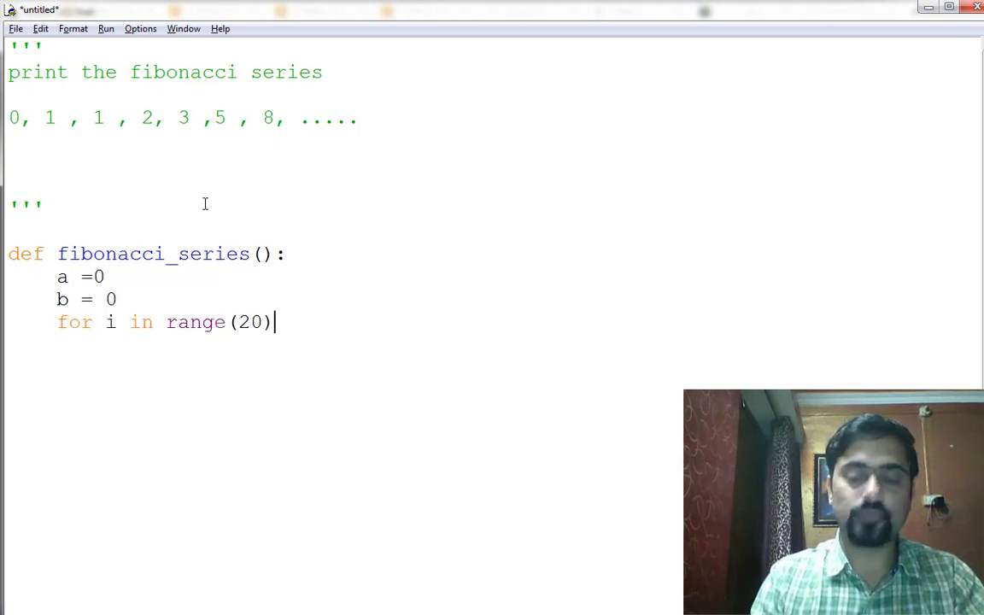
{"action": "type", "text": ":"}
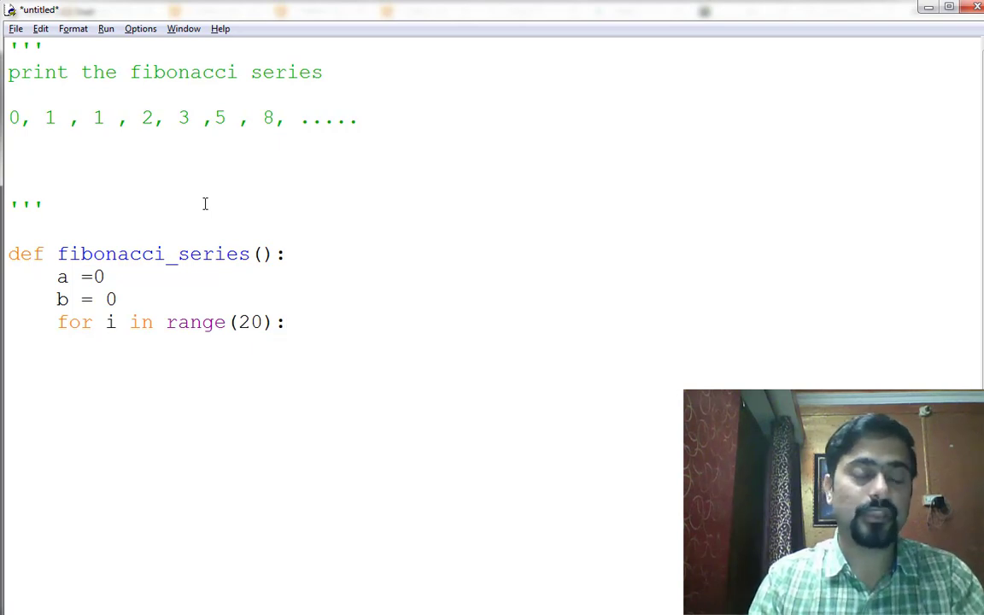
In the loop, print a with end=" " and update a,b = b,a+b
{"action": "type", "text": "prin"}
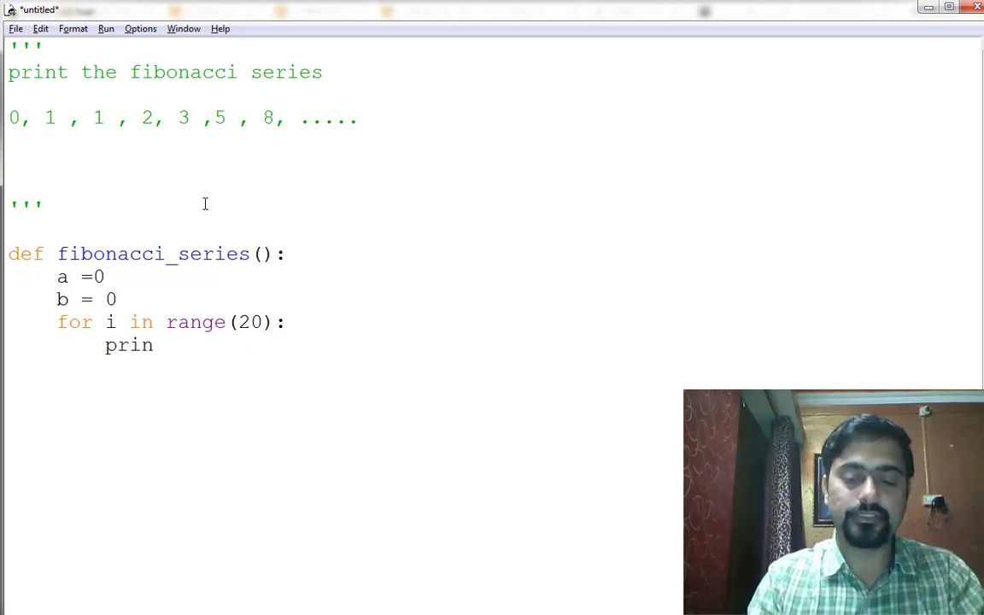
{"action": "type", "text": "t ()"}
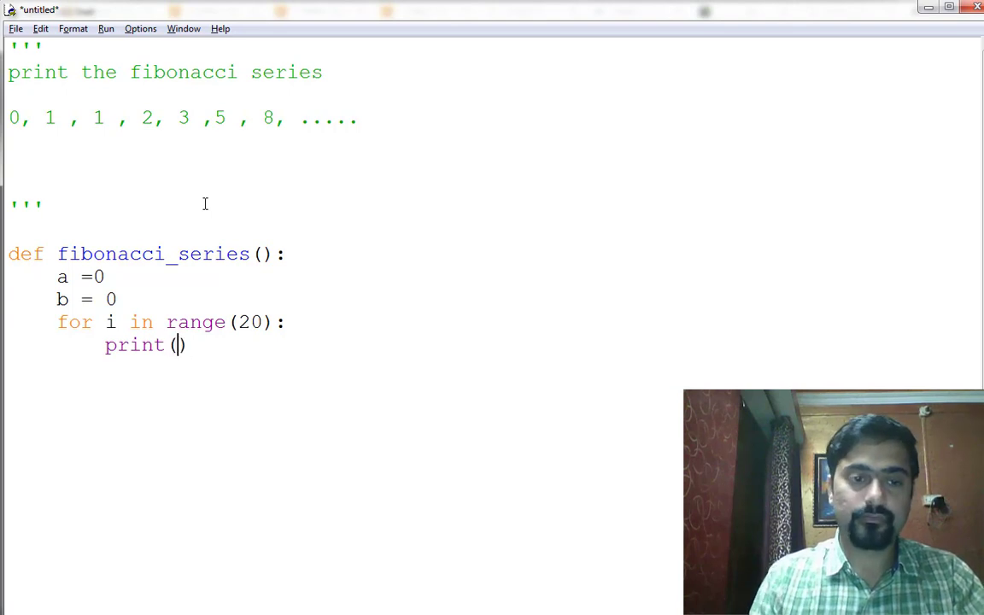
{"action": "type", "text": "\"\""}
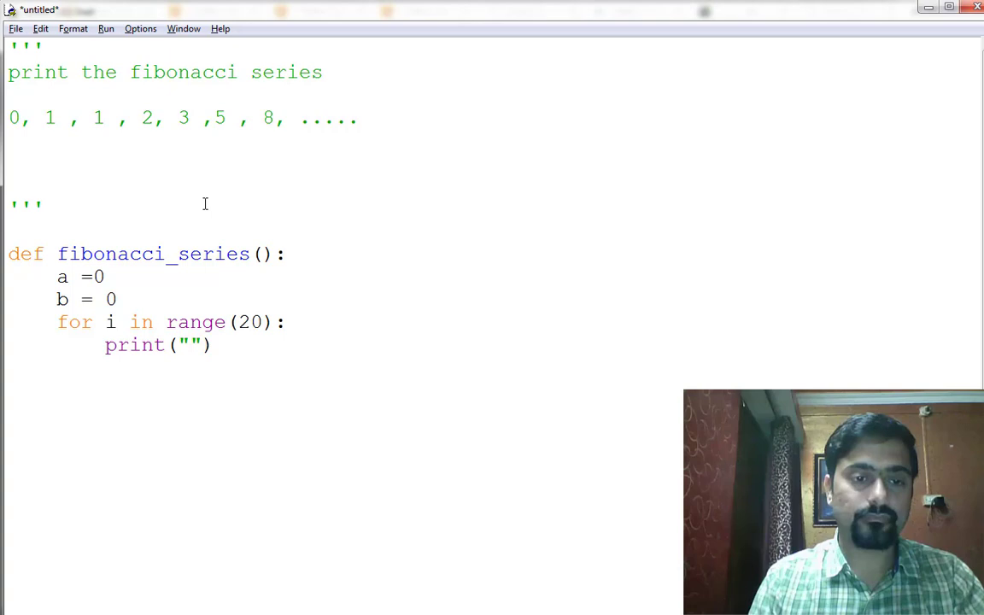
{"action": "type", "text": "a,"}
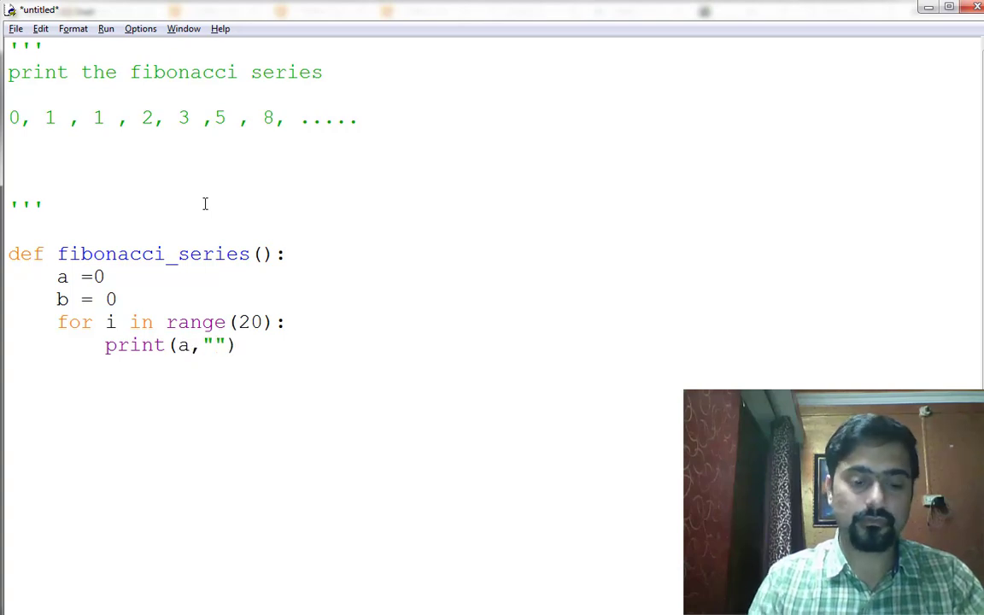
{"action": "type", "text": "end="}
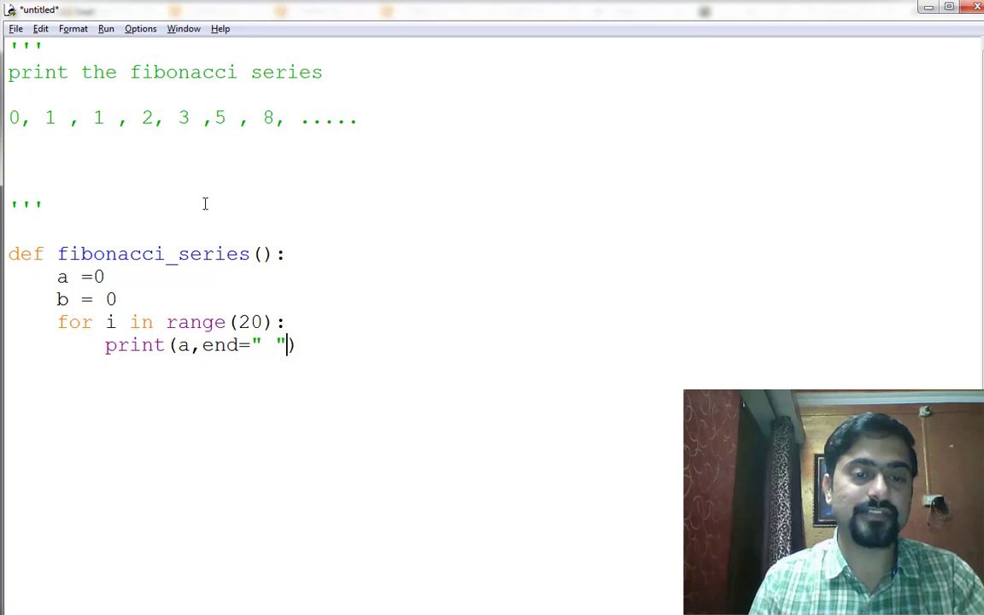
{"action": "key", "text": "Return"}
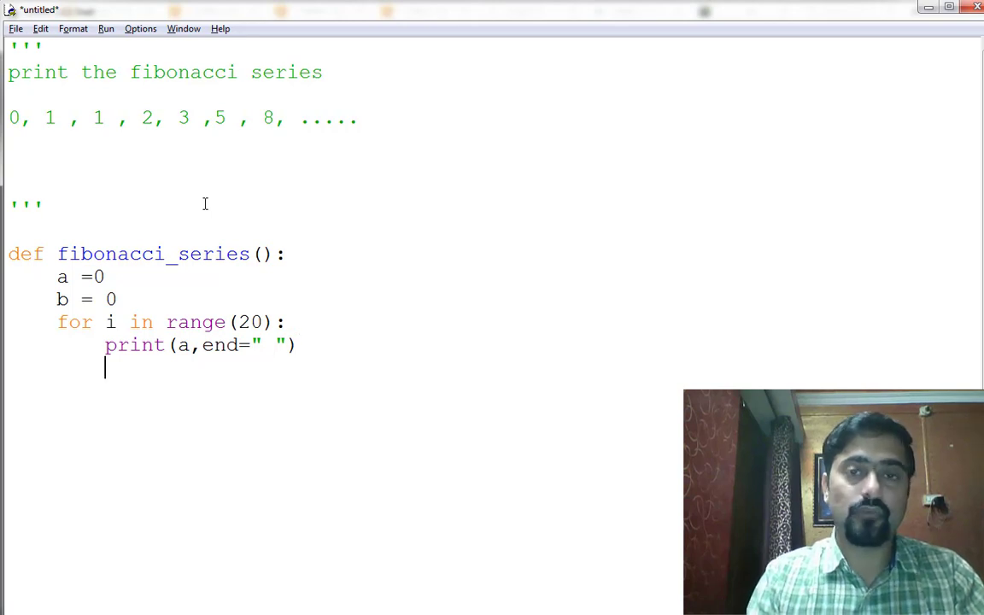
{"action": "type", "text": "a,b"}
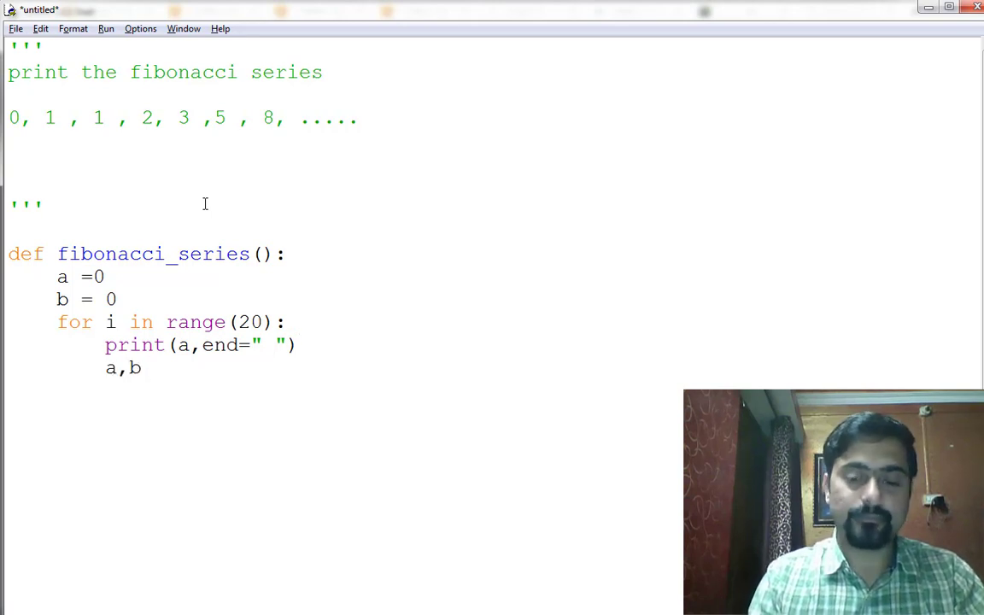
{"action": "type", "text": "="}
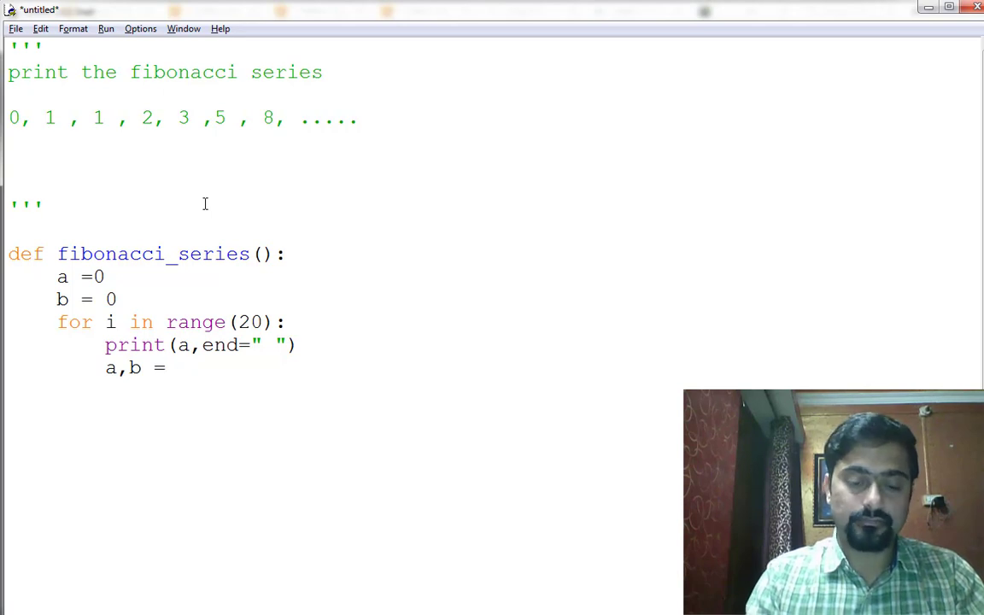
{"action": "type", "text": "b,"}
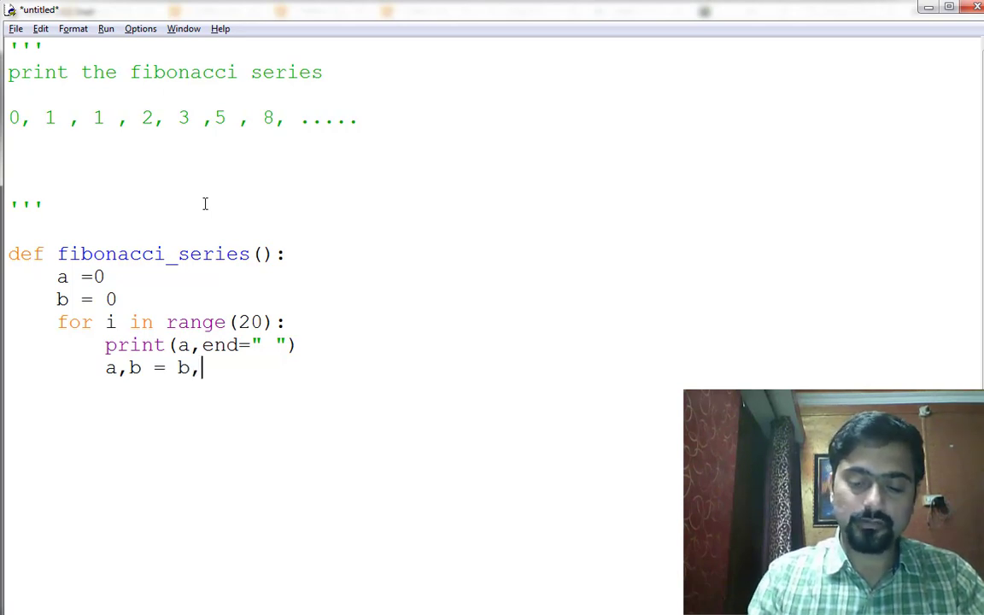
{"action": "type", "text": "a+b"}
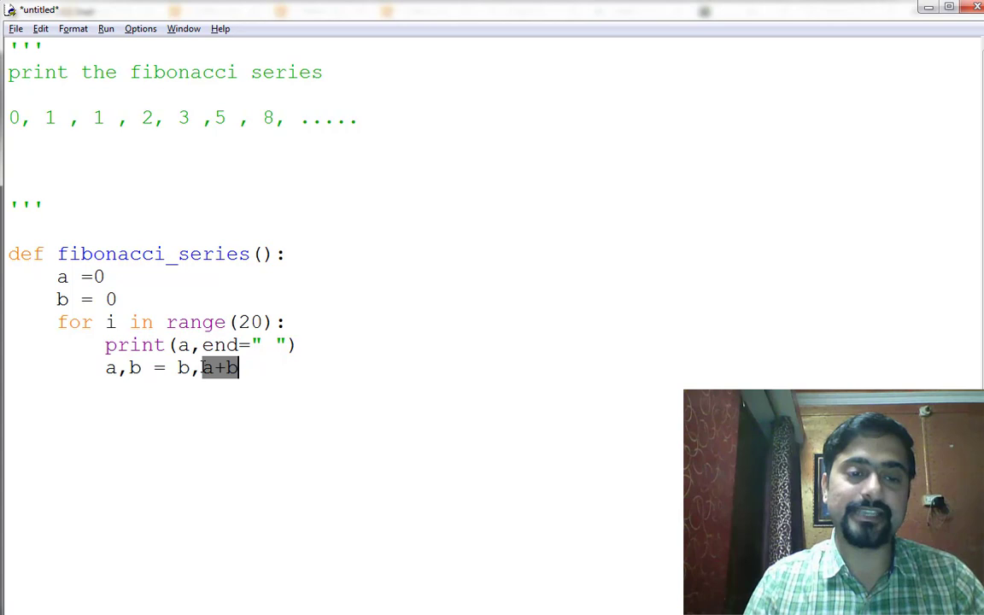
{"action": "mouse_move", "coordinate": [316, 429]}
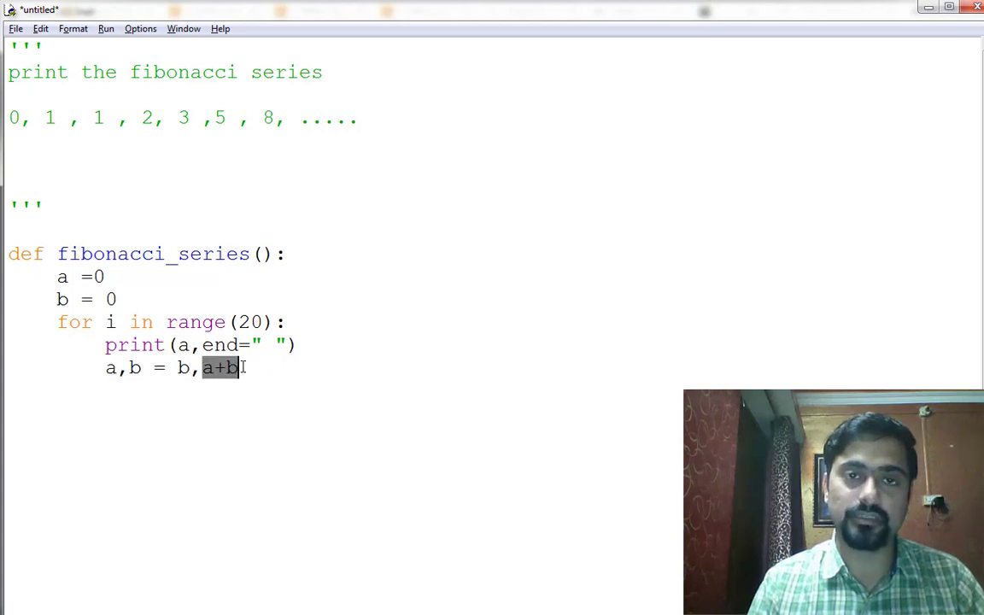
{"action": "mouse_move", "coordinate": [120, 322]}
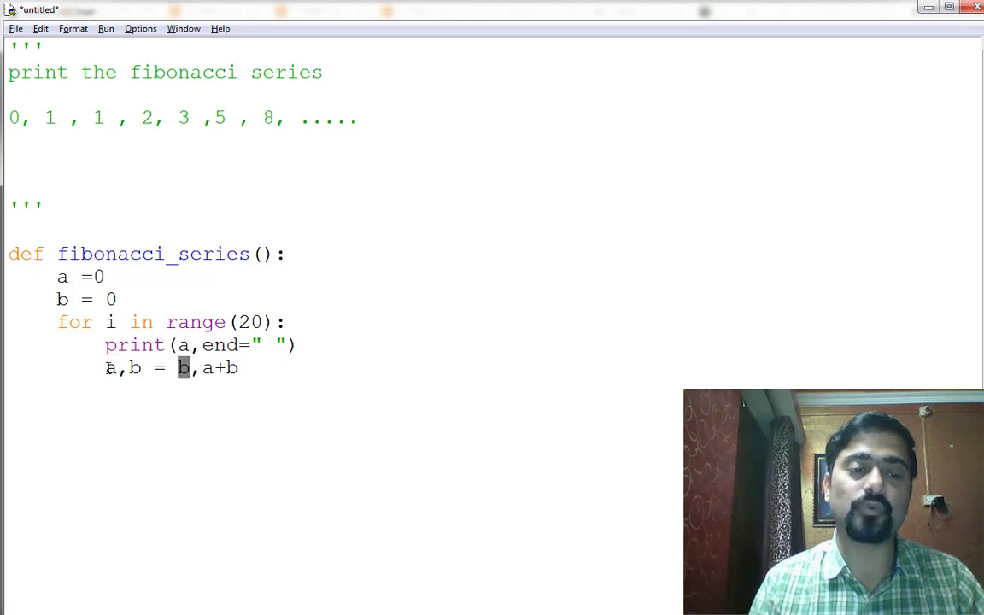
{"action": "left_click", "coordinate": [182, 344]}
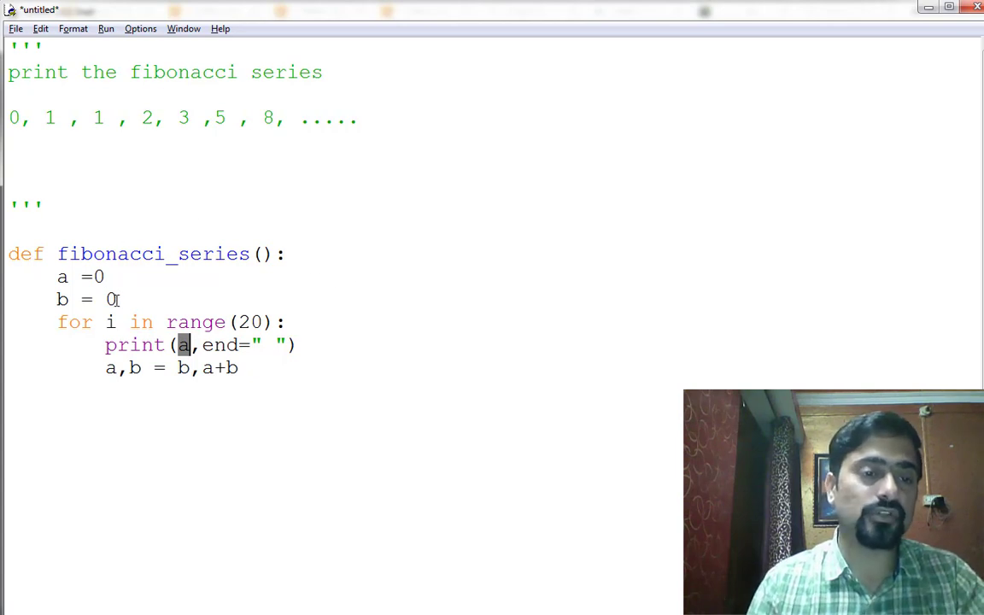
Change b's starting value from 0 to 1, matching the series' second number
{"action": "key", "text": "Backspace"}
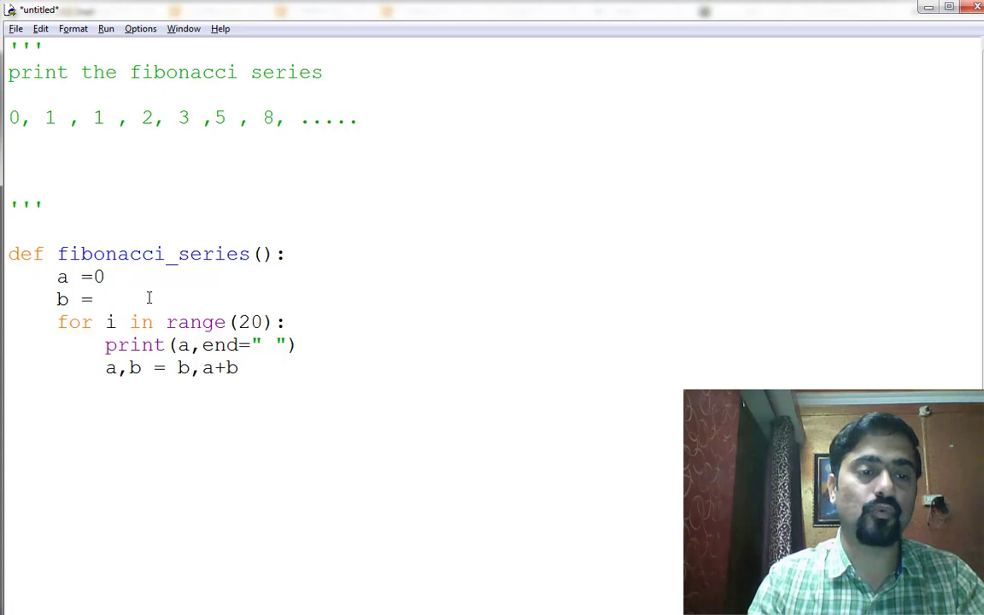
{"action": "type", "text": "1"}
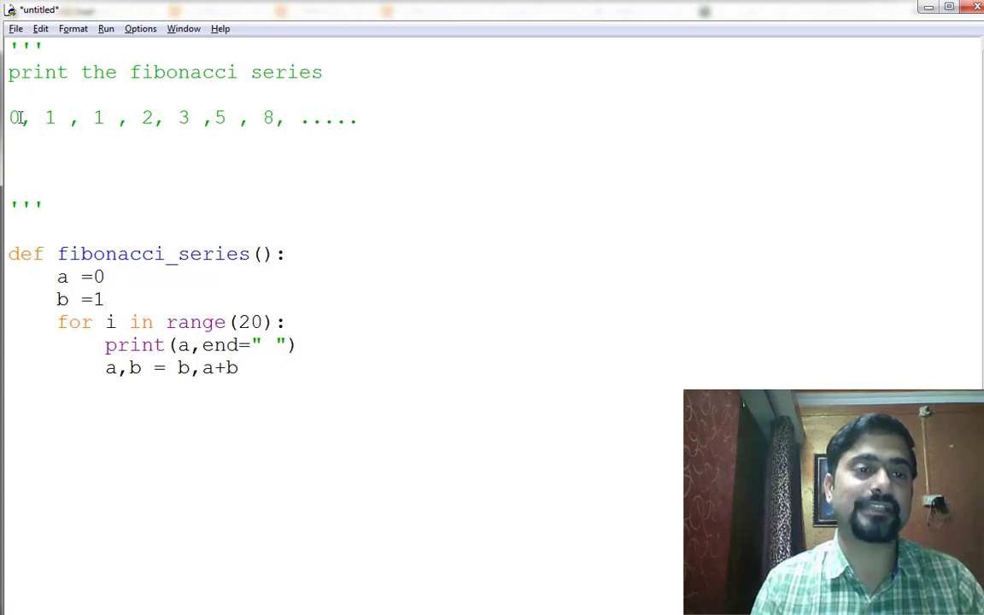
{"action": "double_click", "coordinate": [50, 118]}
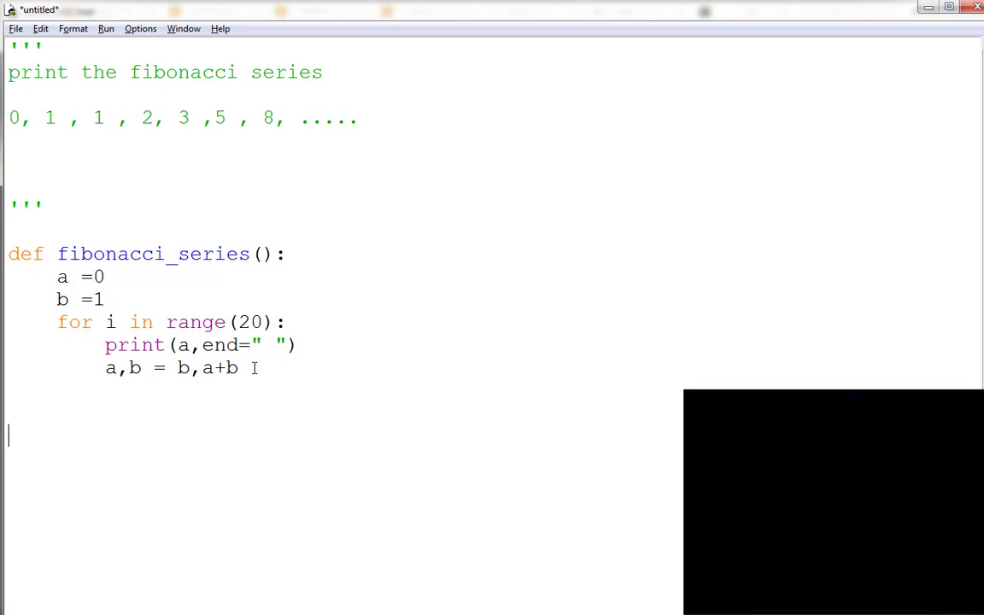
Add a fibonacci_series() call below the function and save as fibonacii.py
{"action": "type", "text": "fibona"}
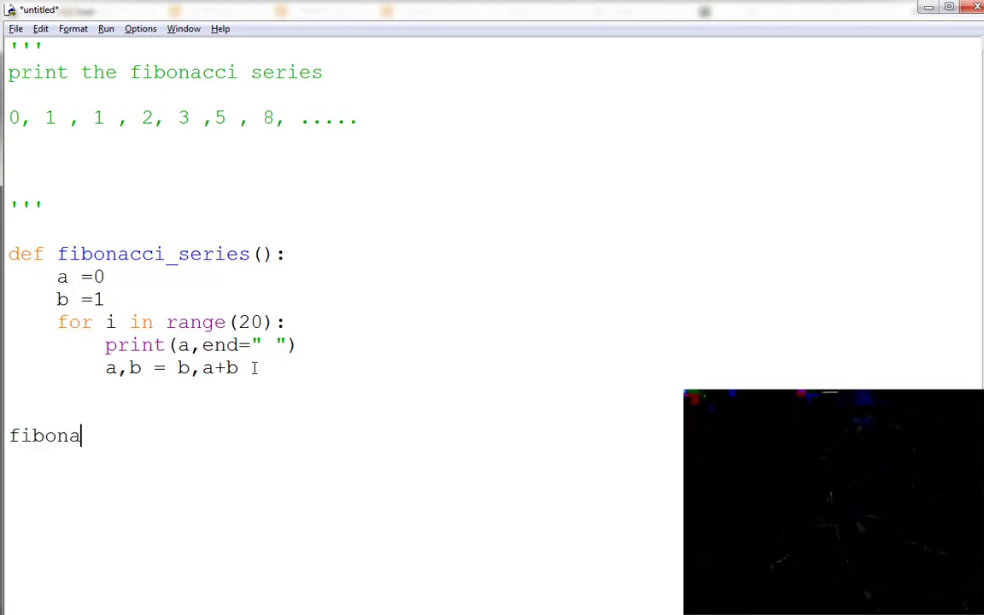
{"action": "type", "text": "cci_series"}
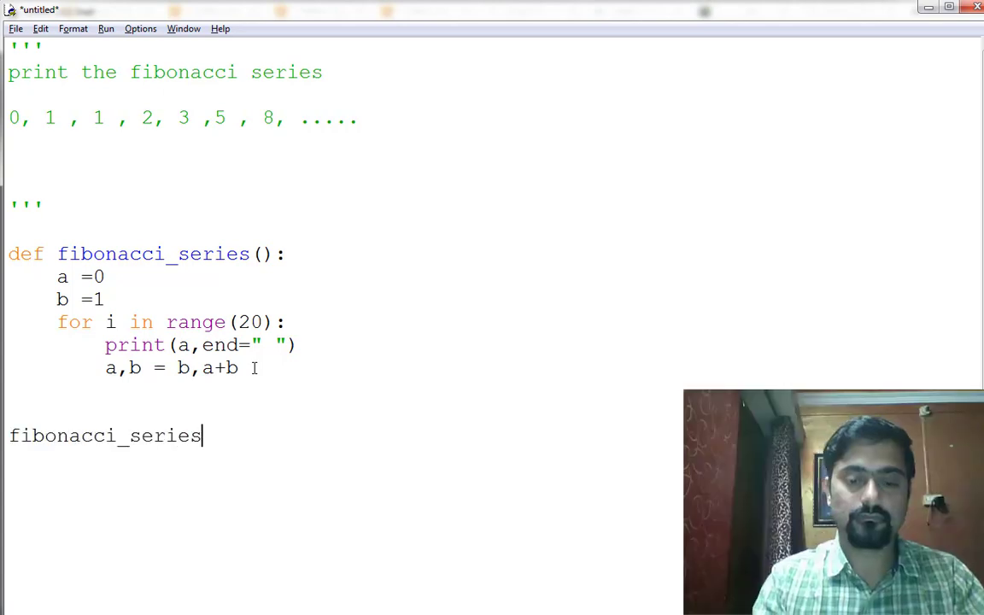
{"action": "type", "text": "()"}
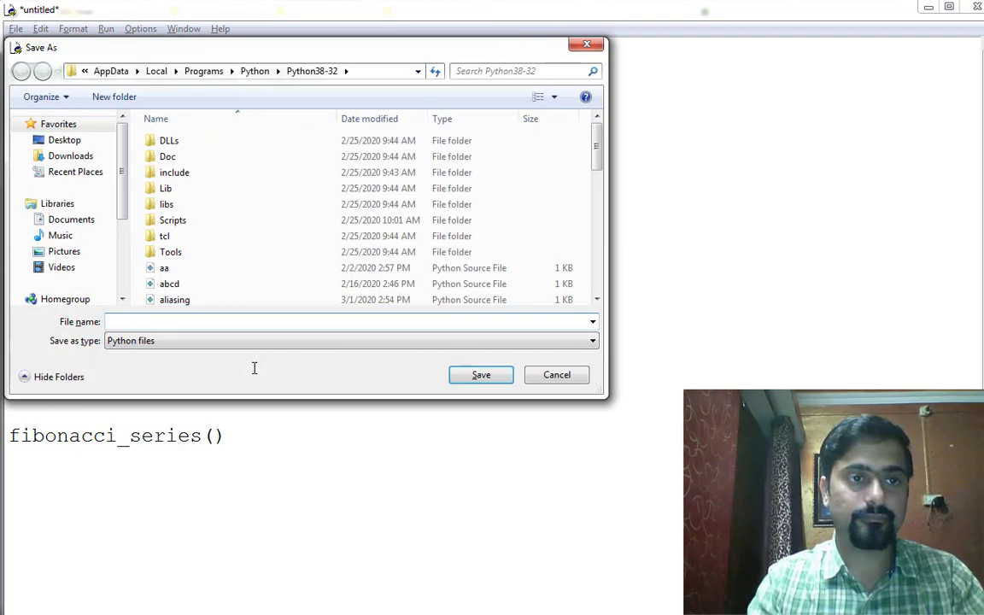
{"action": "type", "text": "fibona"}
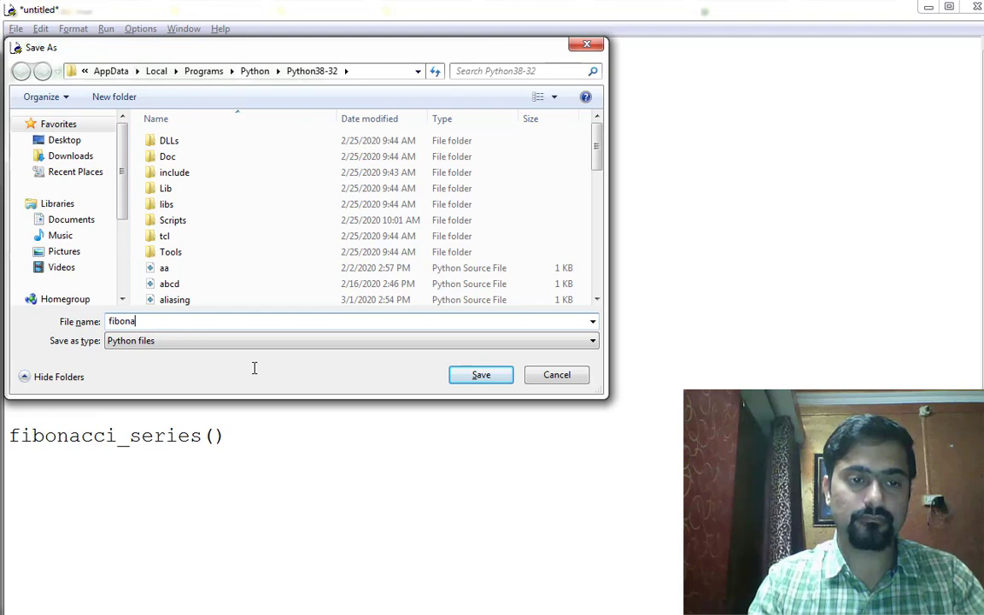
{"action": "left_click", "coordinate": [480, 374]}
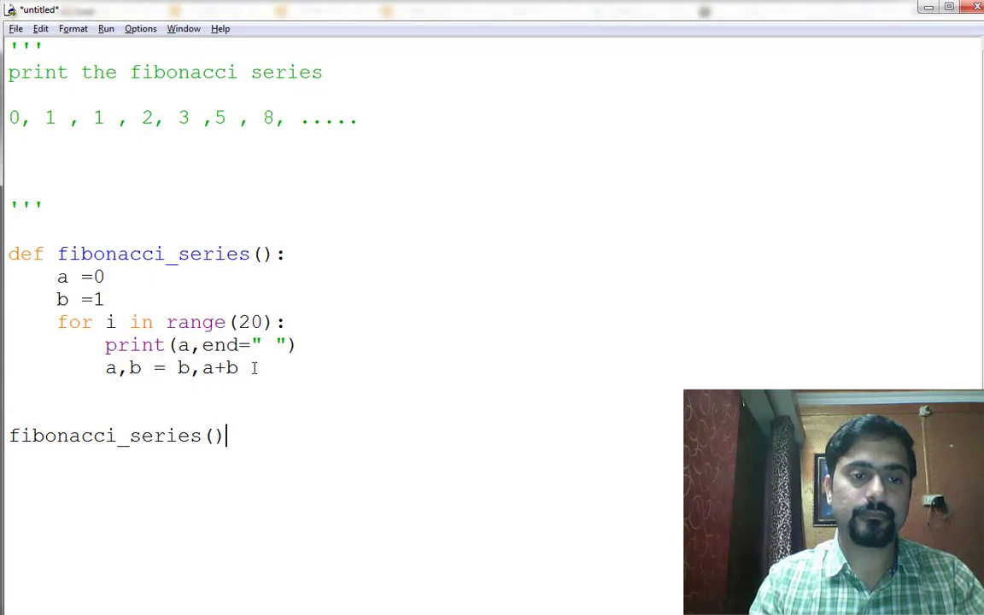
{"action": "left_click", "coordinate": [106, 28]}
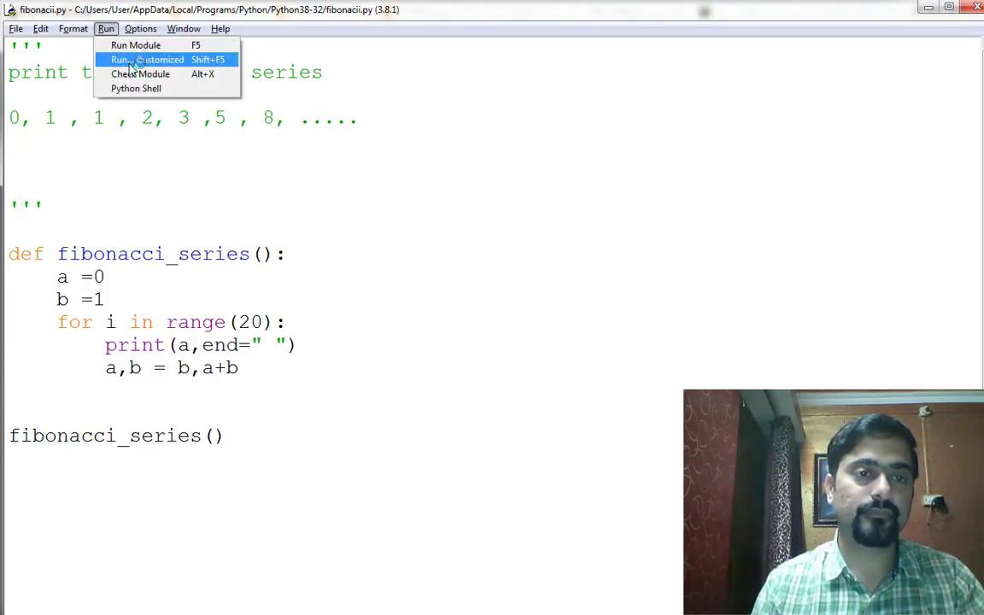
Run fibonacii.py and highlight 13 and 21 in the printed series
{"action": "left_click", "coordinate": [135, 45]}
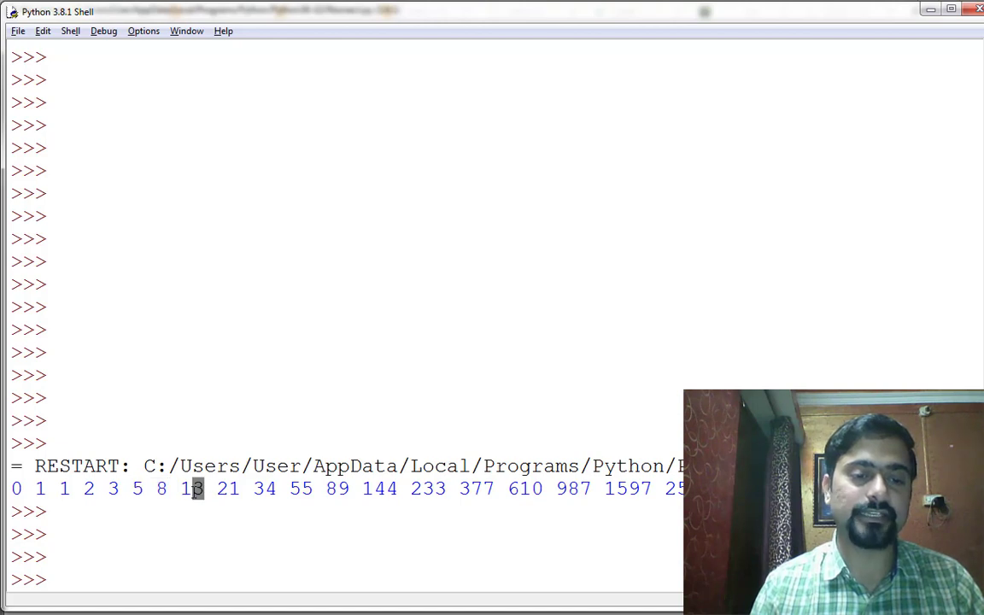
{"action": "left_click_drag", "start_coordinate": [192, 488], "coordinate": [155, 487]}
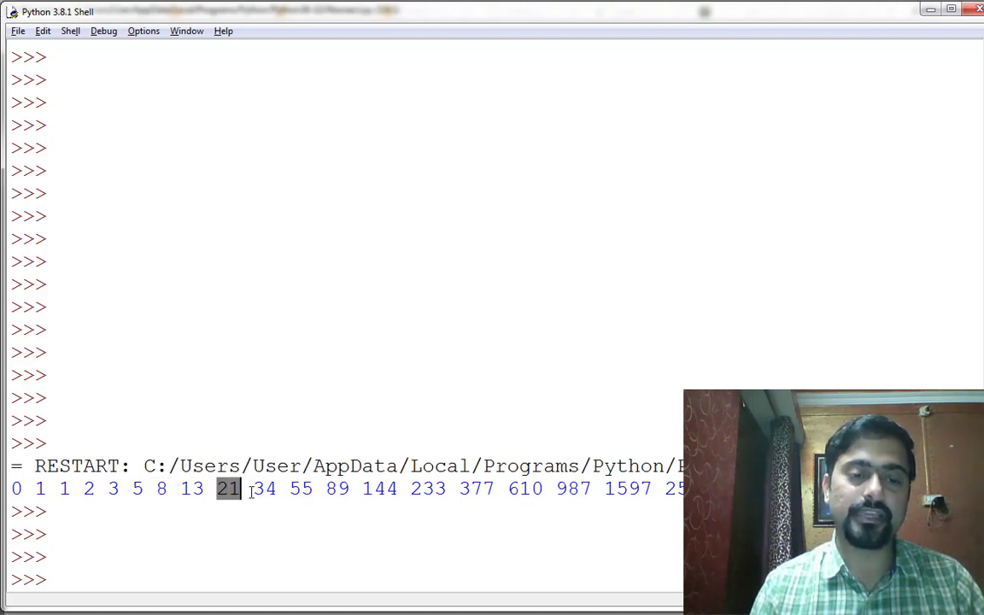
{"action": "left_click_drag", "start_coordinate": [242, 488], "coordinate": [179, 488]}
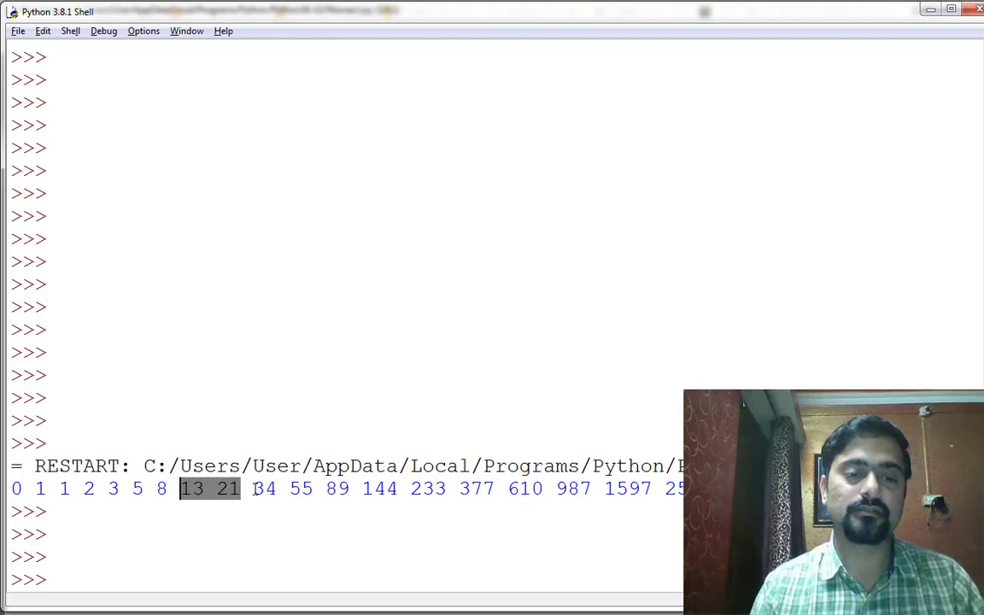